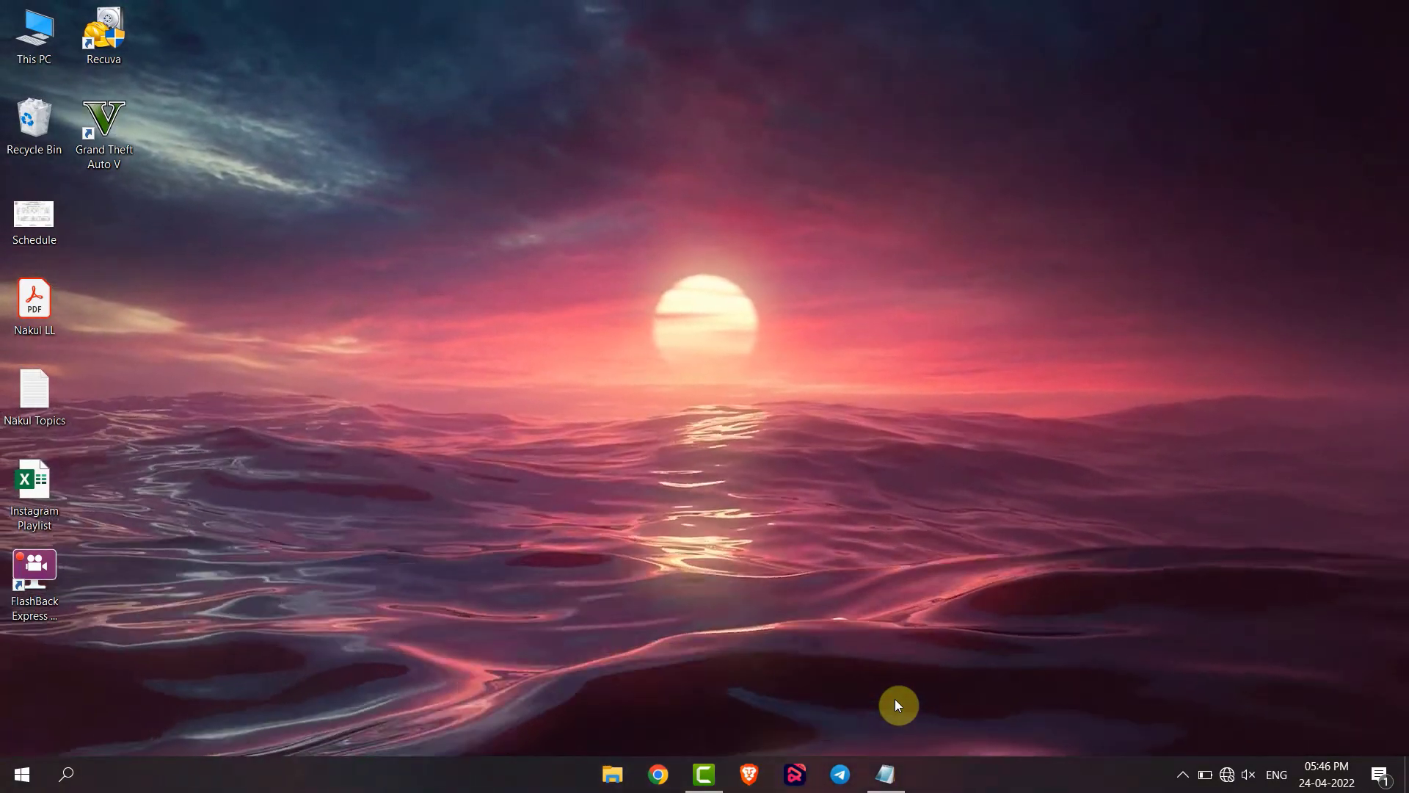
pyautogui.moveTo(616, 538)
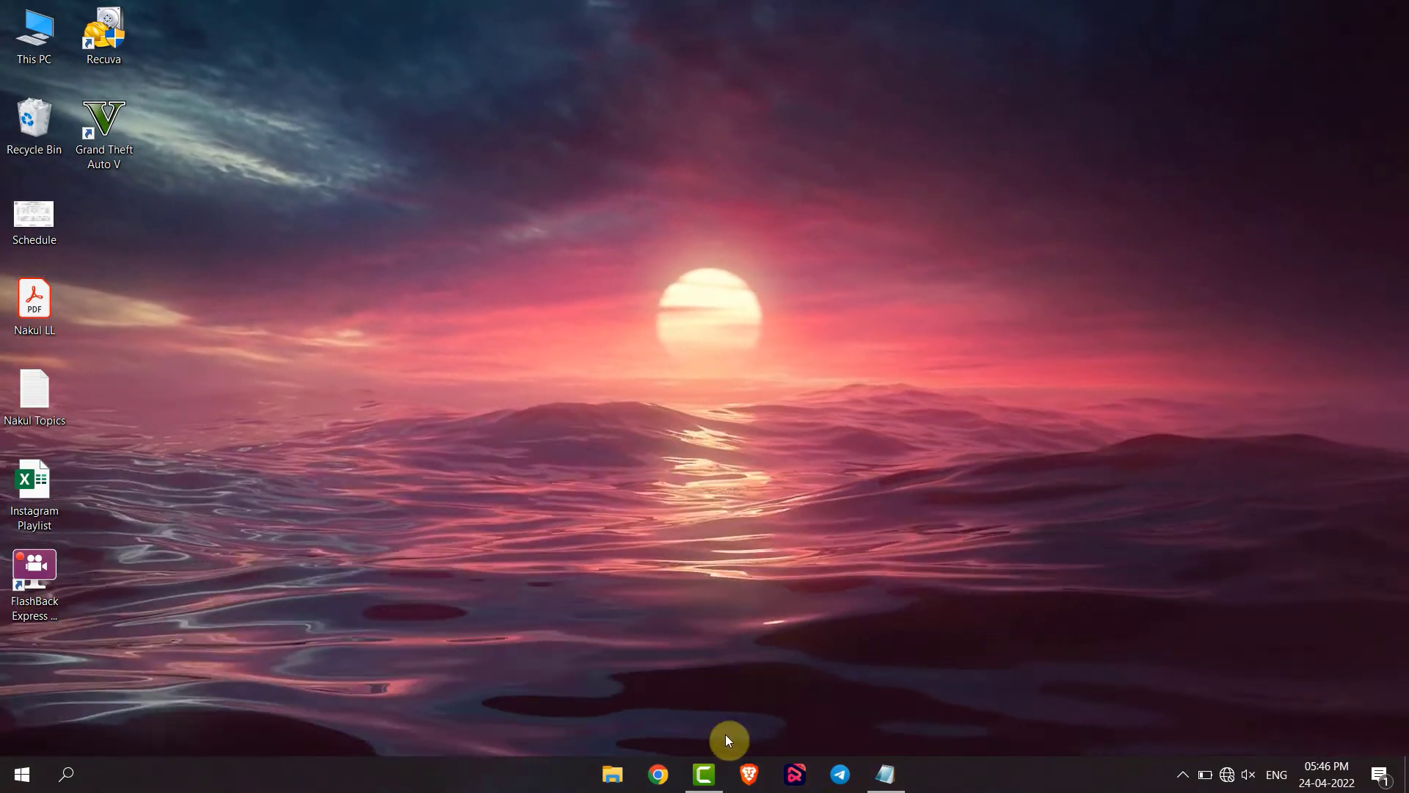
# Step: Bring up the Camtasia project and show the Annotations callout styles
pyautogui.click(704, 773)
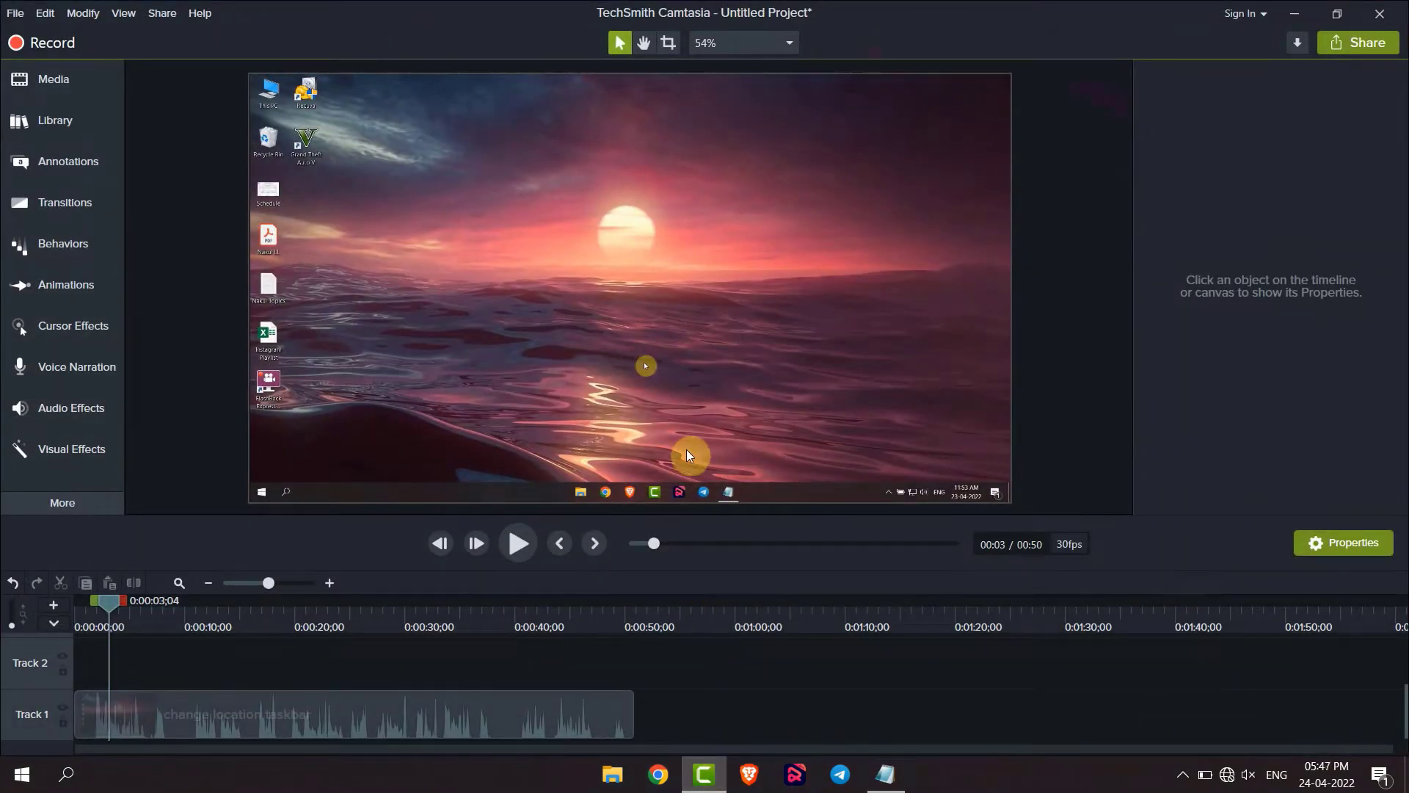
pyautogui.moveTo(380, 253)
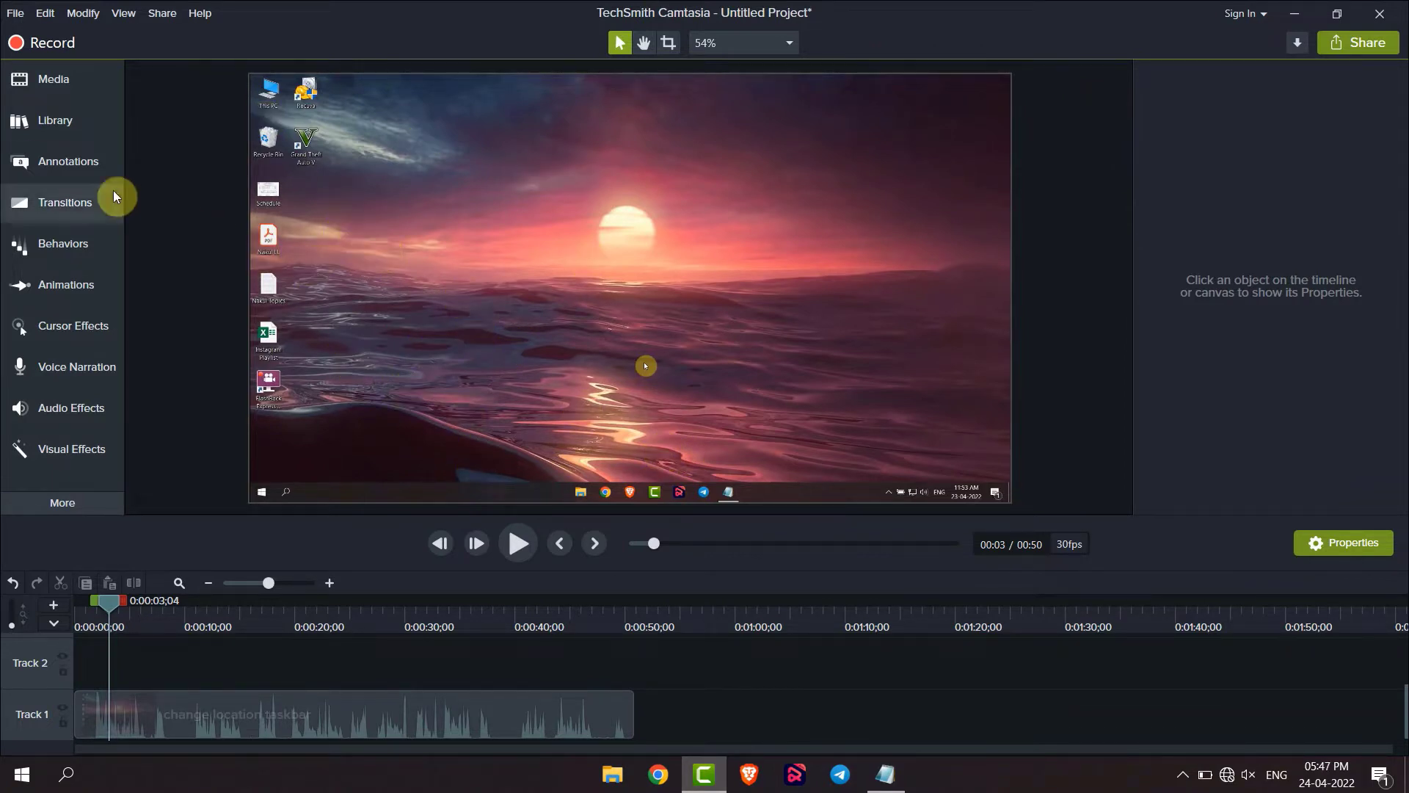
pyautogui.click(67, 161)
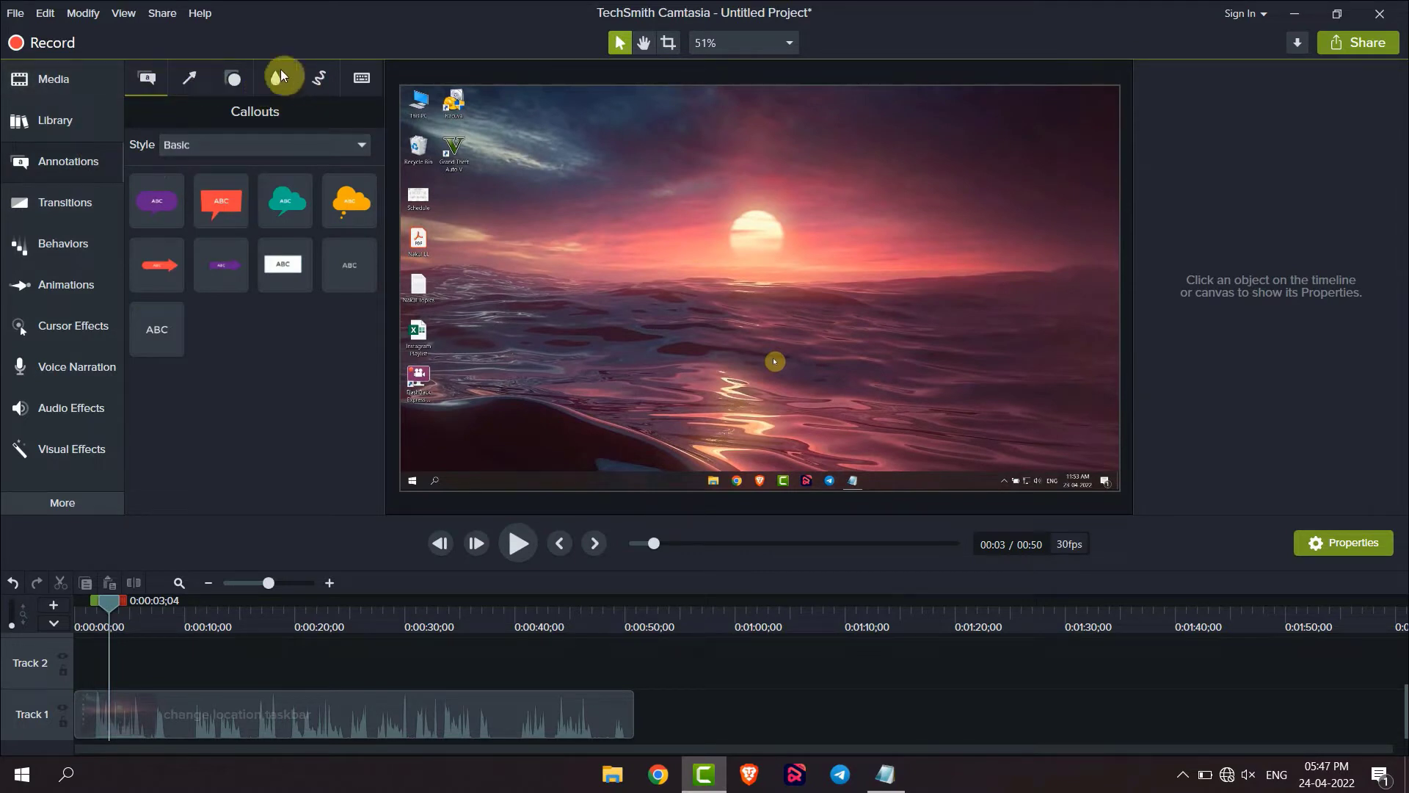
# Step: From Blur & Highlight, stretch a blur rectangle over the desktop icon column
pyautogui.click(275, 79)
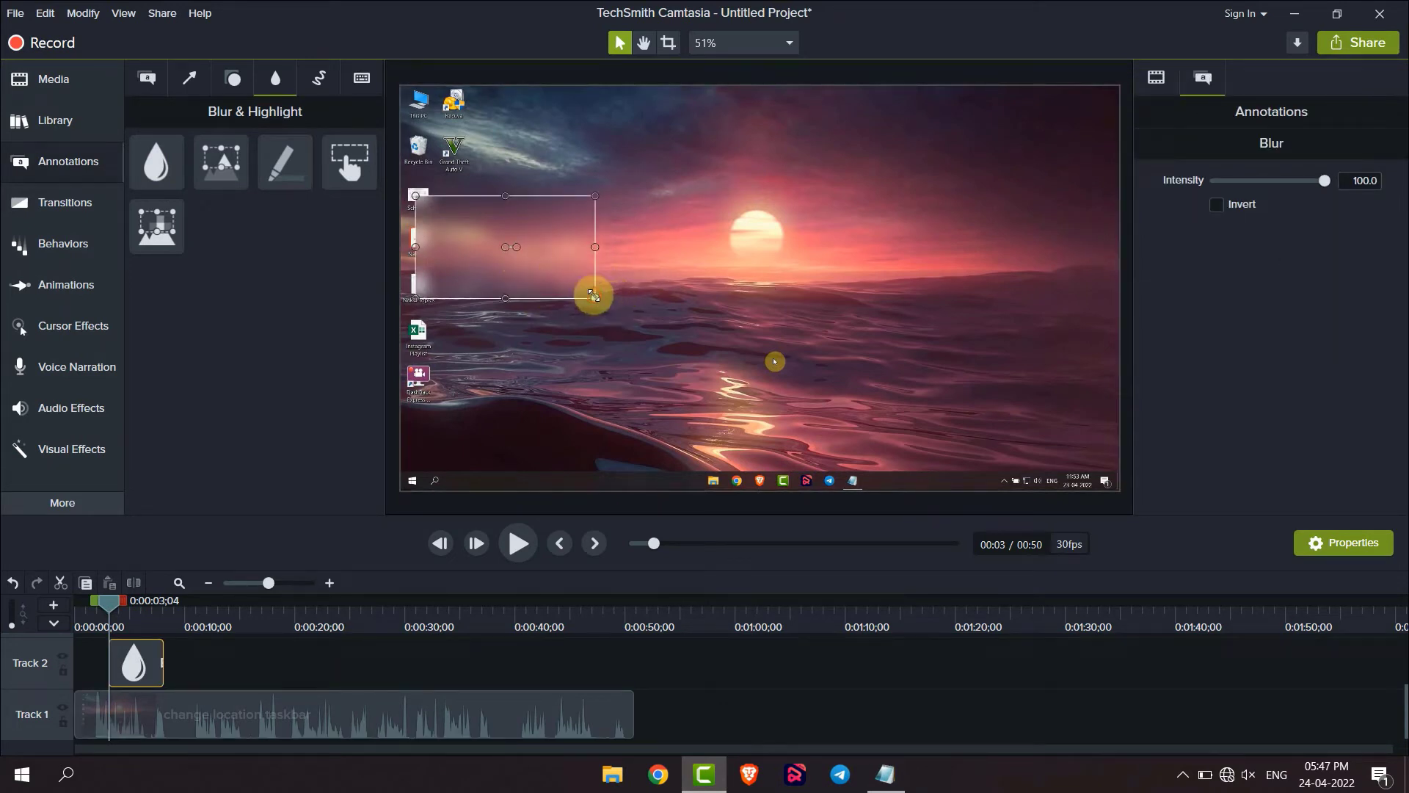
pyautogui.moveTo(594, 297); pyautogui.dragTo(617, 270)
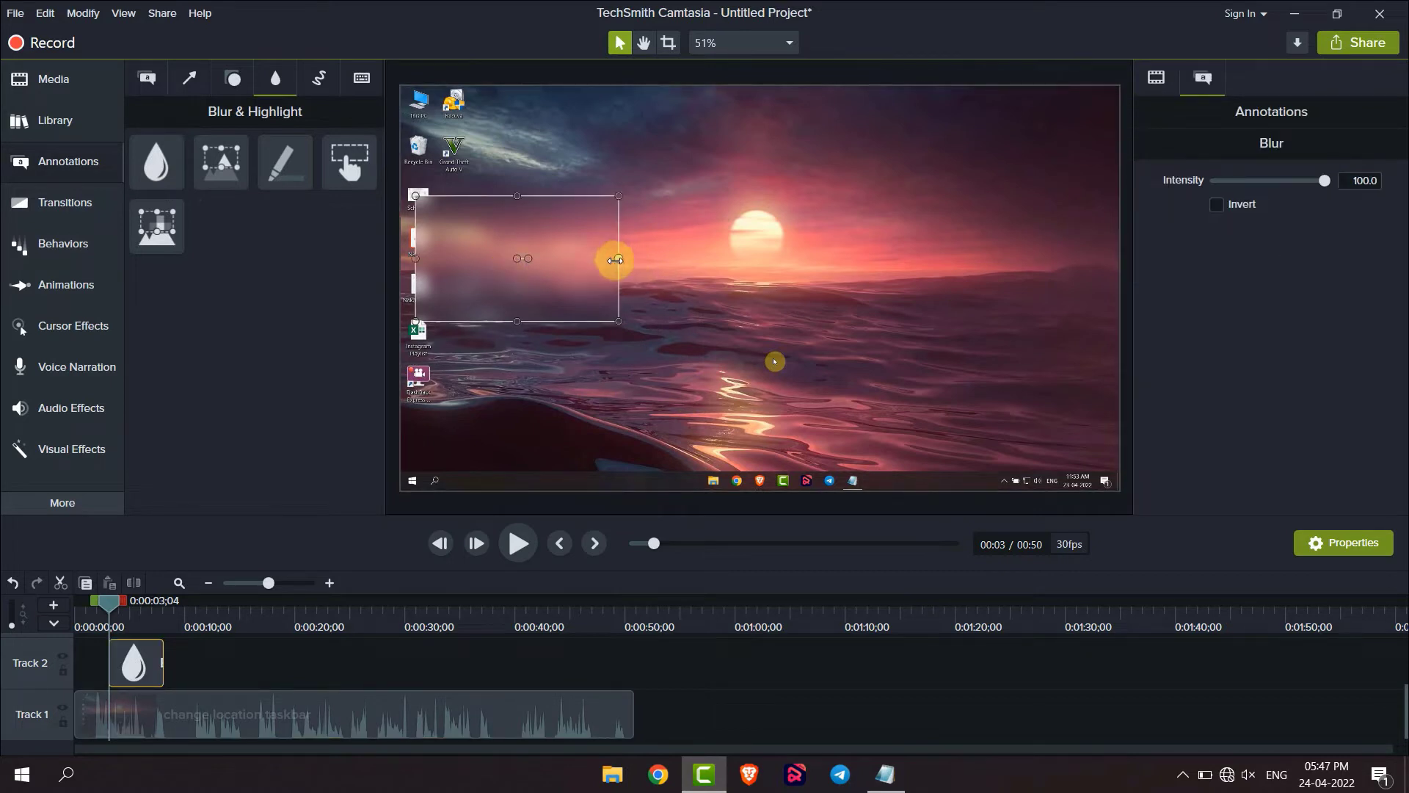
pyautogui.moveTo(616, 260); pyautogui.dragTo(521, 260)
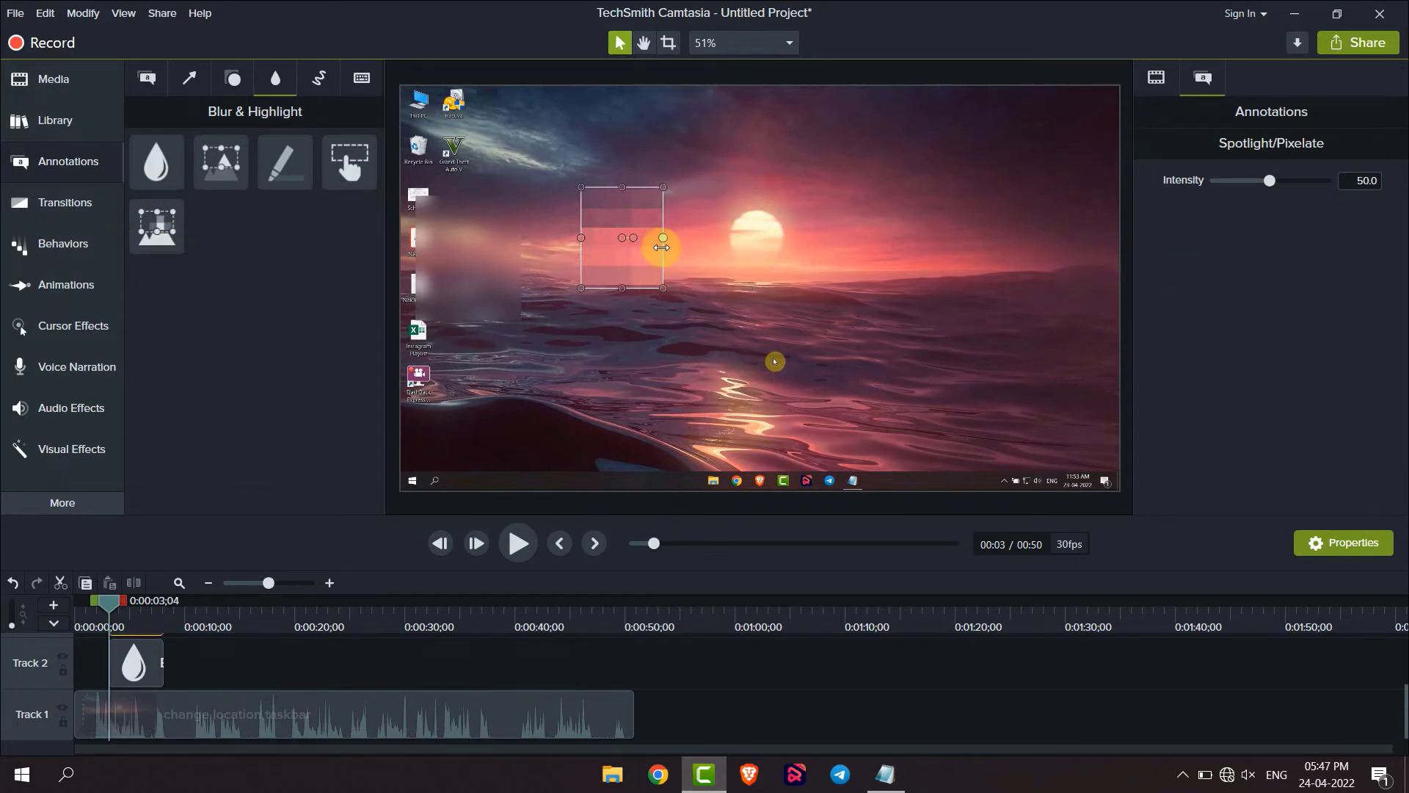
# Step: Enlarge the pixelate box, move it over the sun, and set intensity to 20
pyautogui.moveTo(663, 237); pyautogui.dragTo(724, 337)
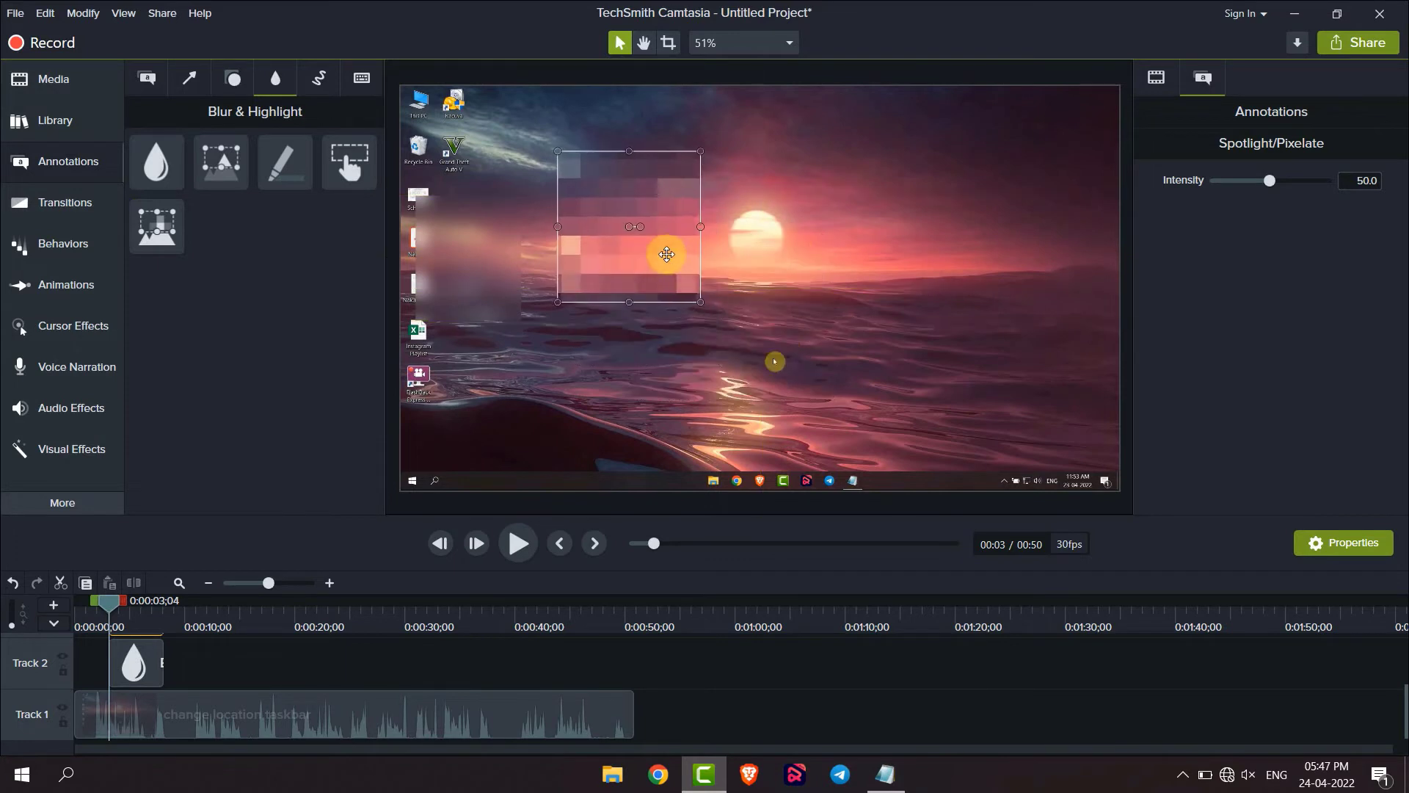
pyautogui.click(351, 713)
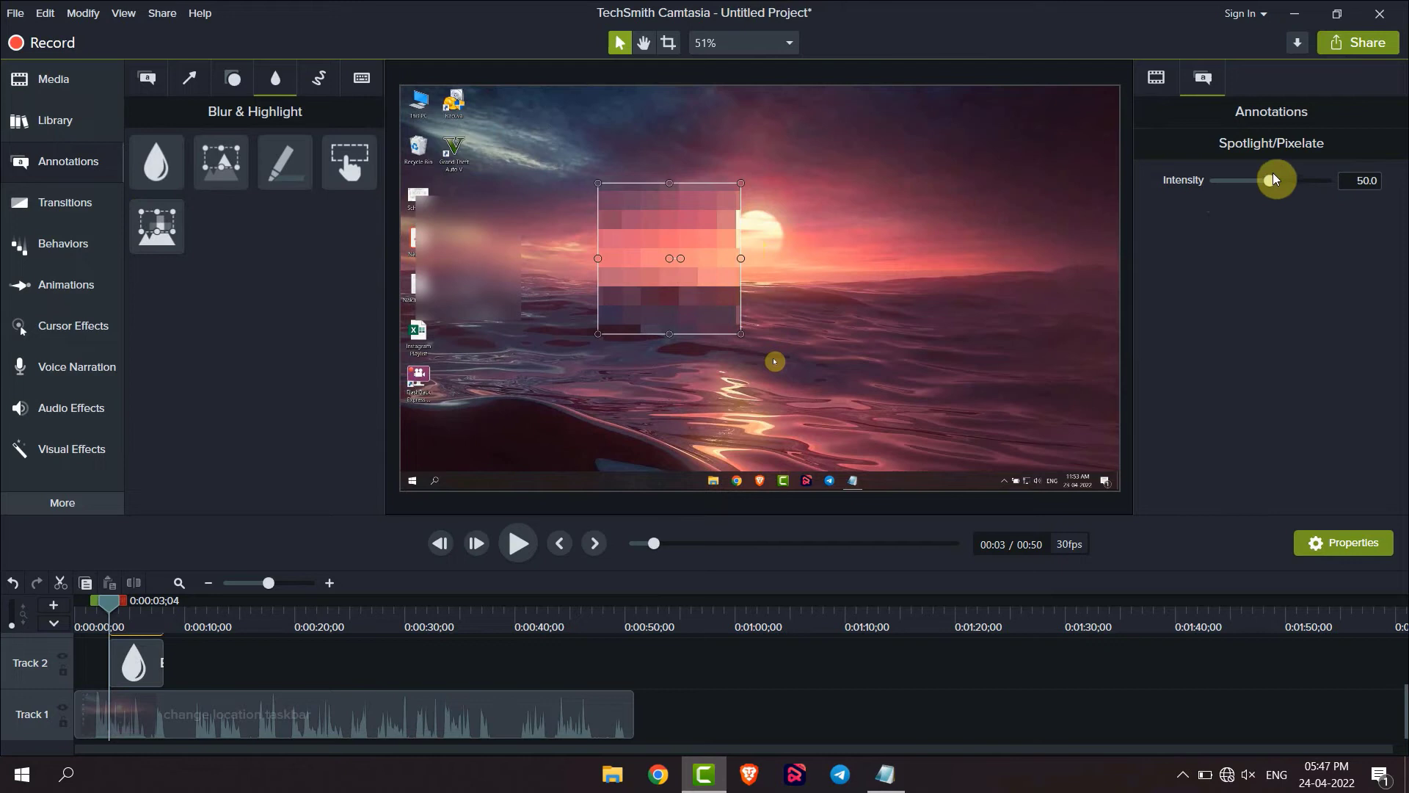
pyautogui.moveTo(1268, 180); pyautogui.dragTo(1236, 180)
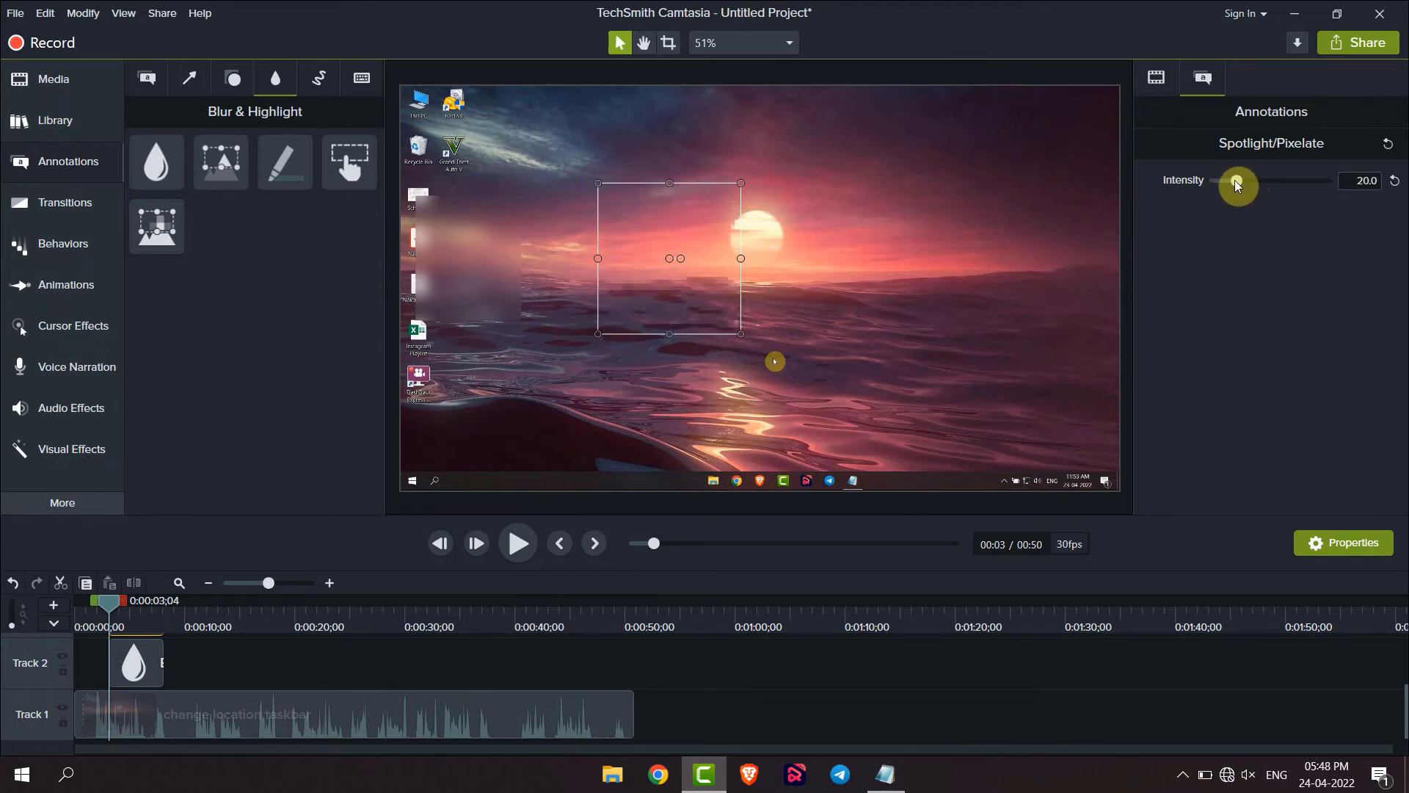